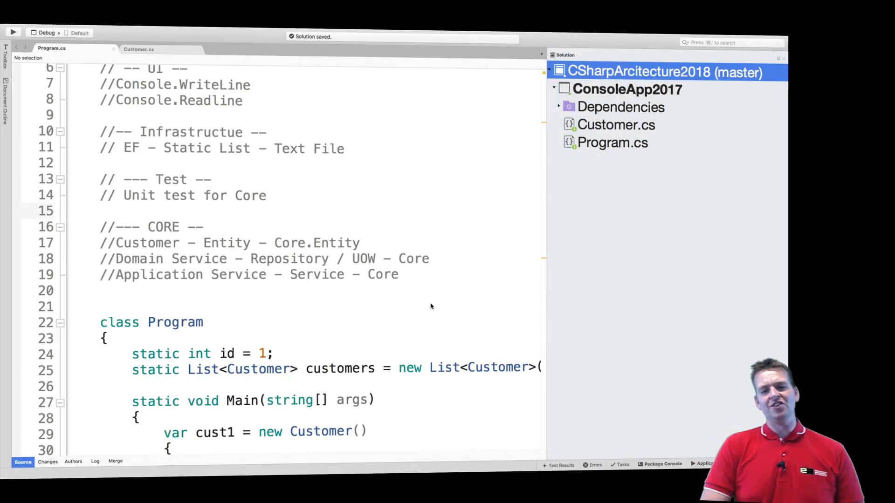
- Highlight the planned project name Core.Entity and select Customer.cs in the solution
double_click(318, 242)
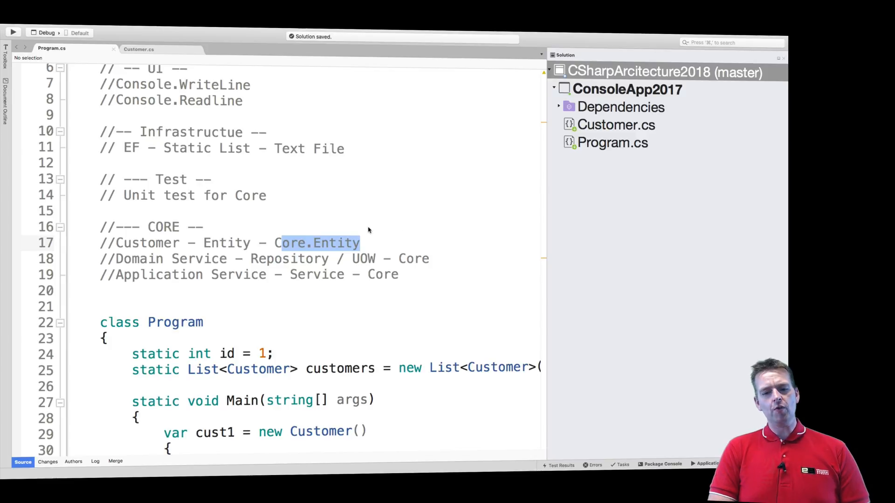
scroll(down, 3)
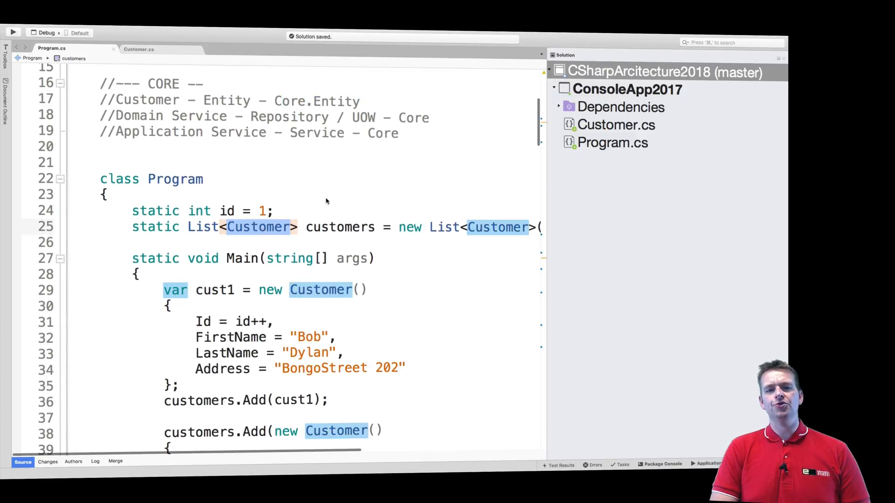
scroll(up, 3)
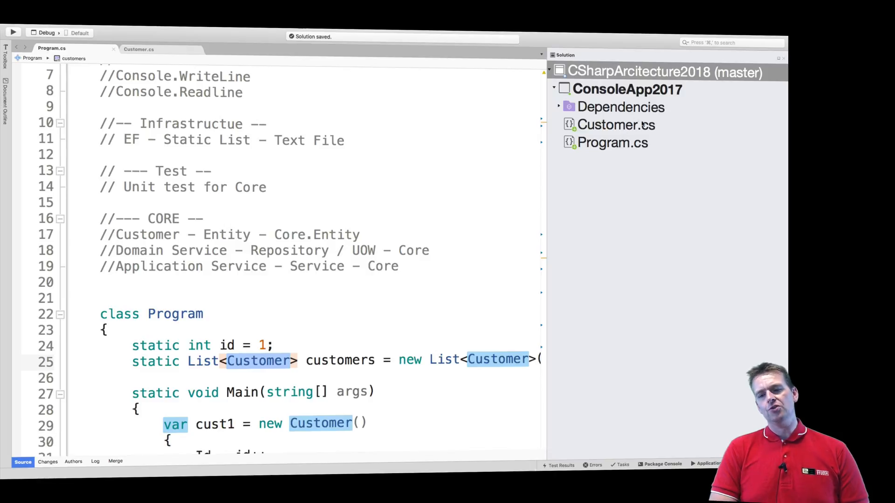
click(613, 124)
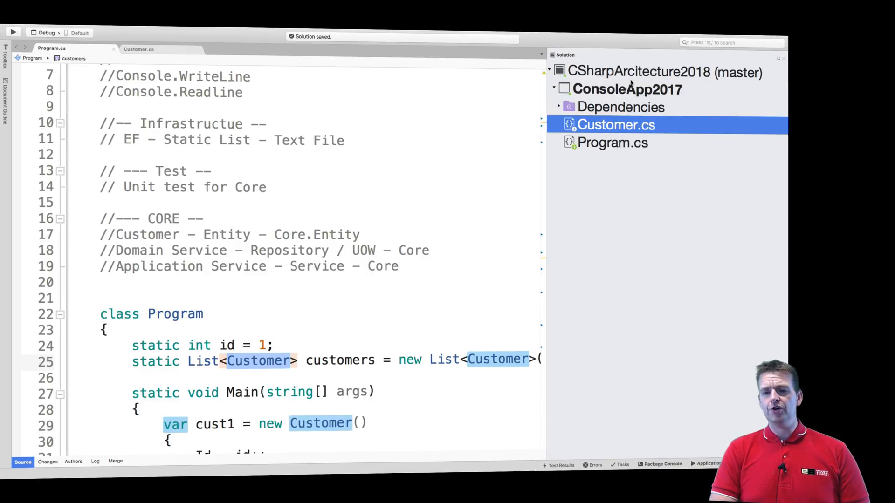
- Add a new project to the solution using the .NET Standard Library template
right_click(662, 72)
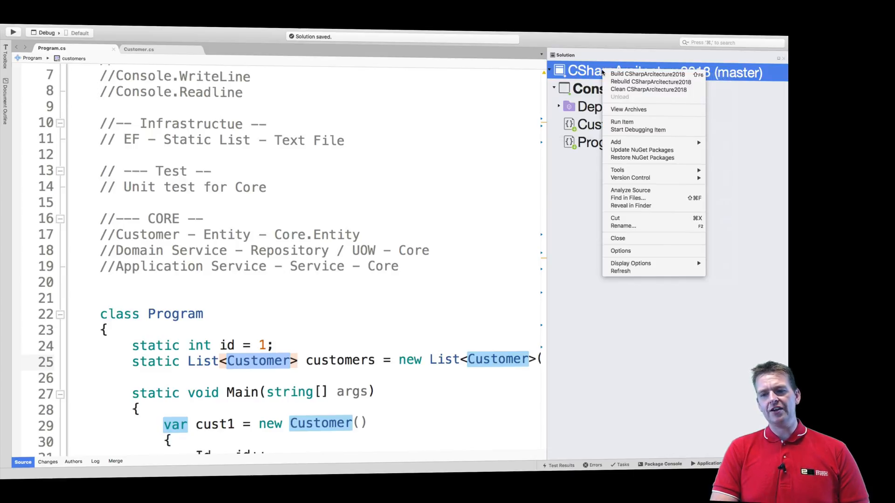
mouse_move(626, 142)
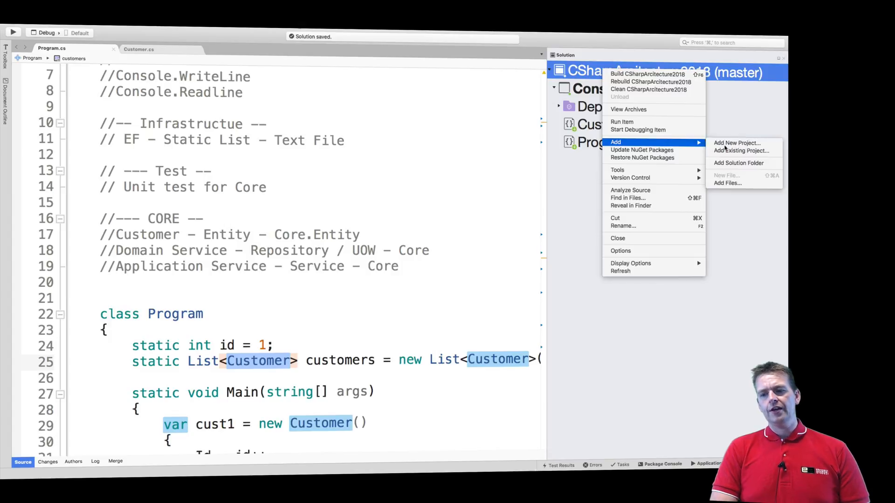
click(737, 143)
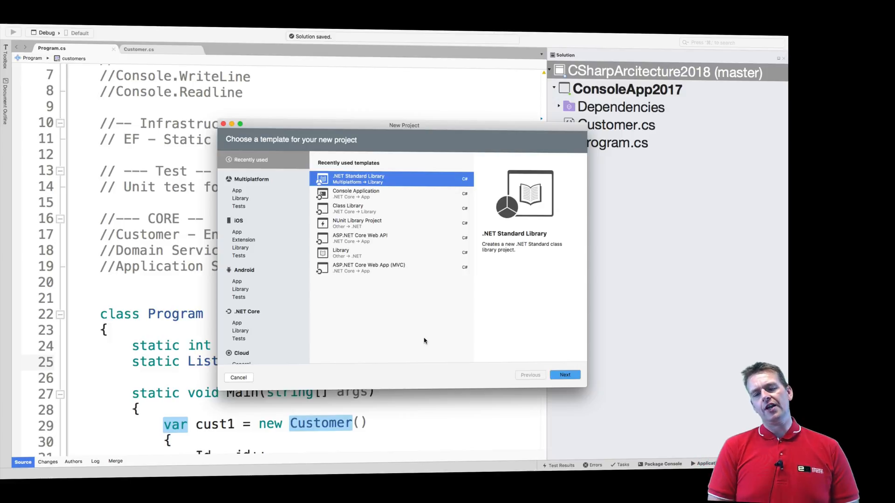
mouse_move(406, 199)
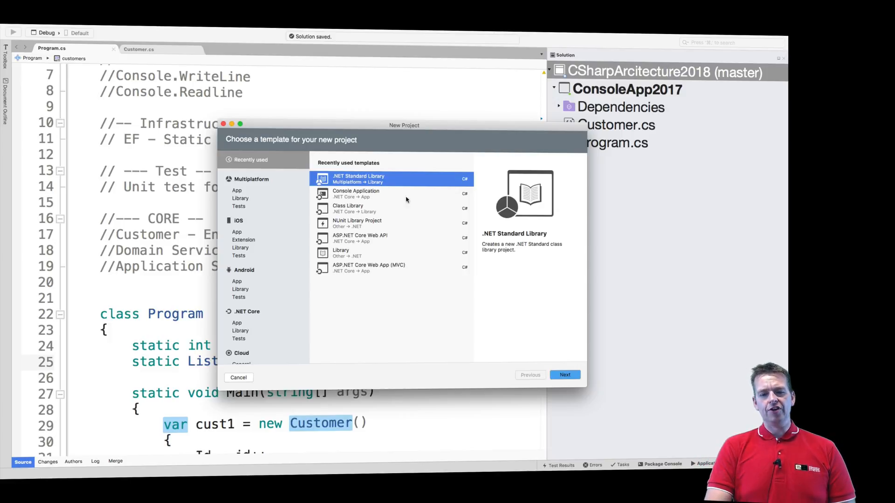
click(377, 194)
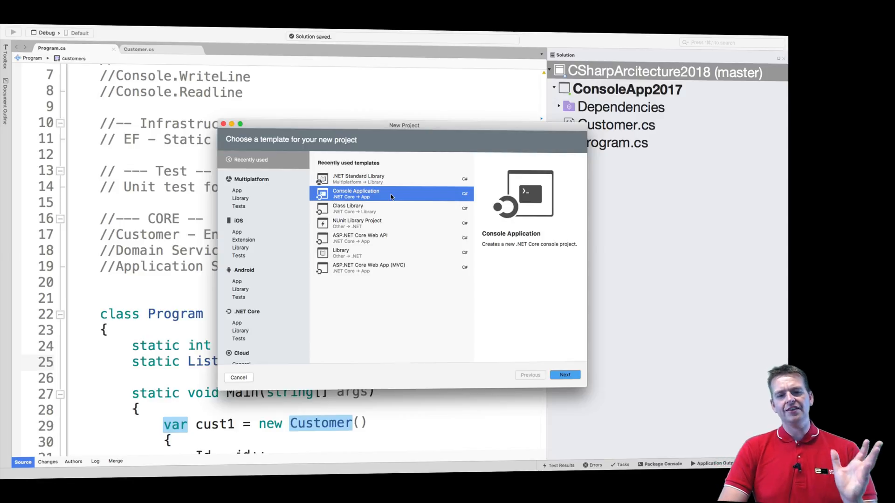
click(348, 208)
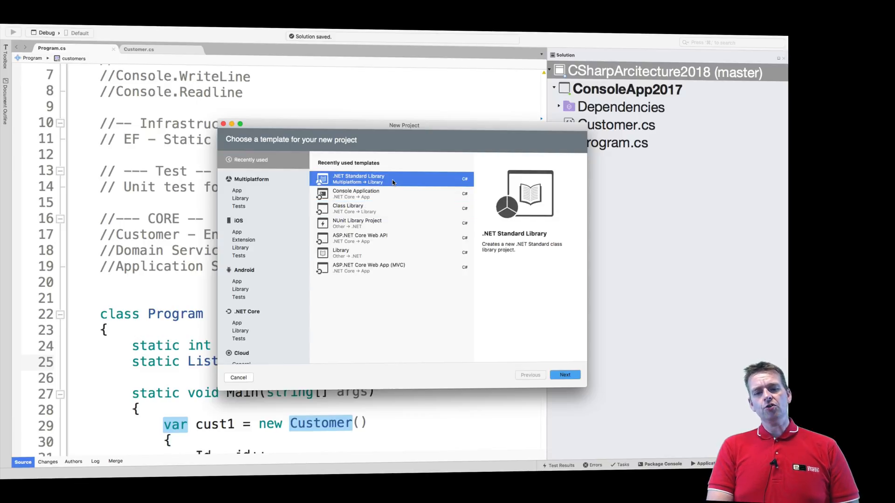
mouse_move(391, 214)
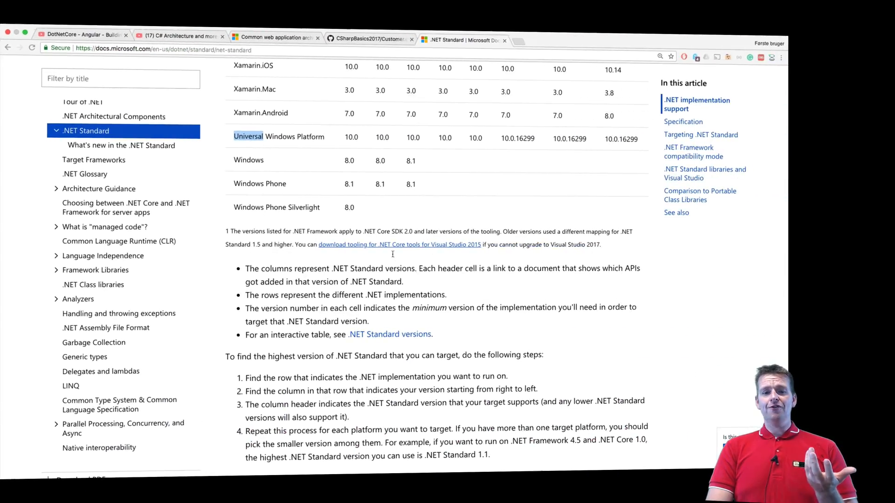
- Return to the .NET Standard article and highlight the Mono row of the support table
scroll(up, 3)
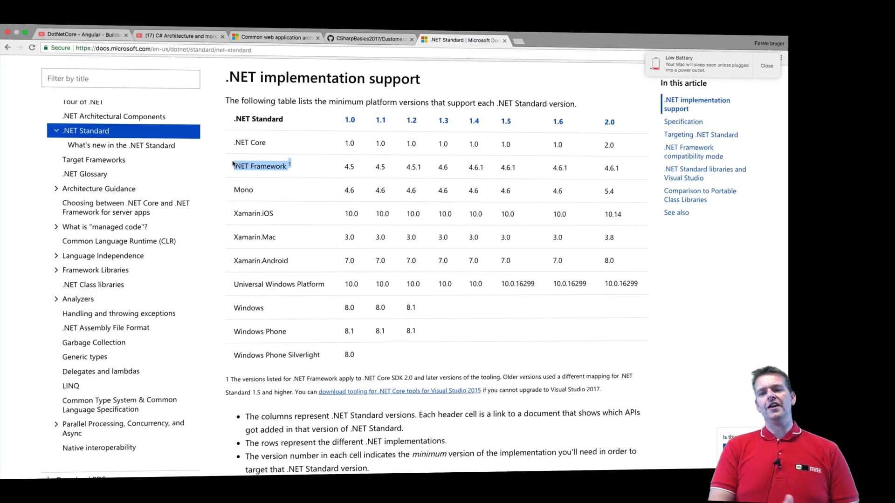
click(767, 66)
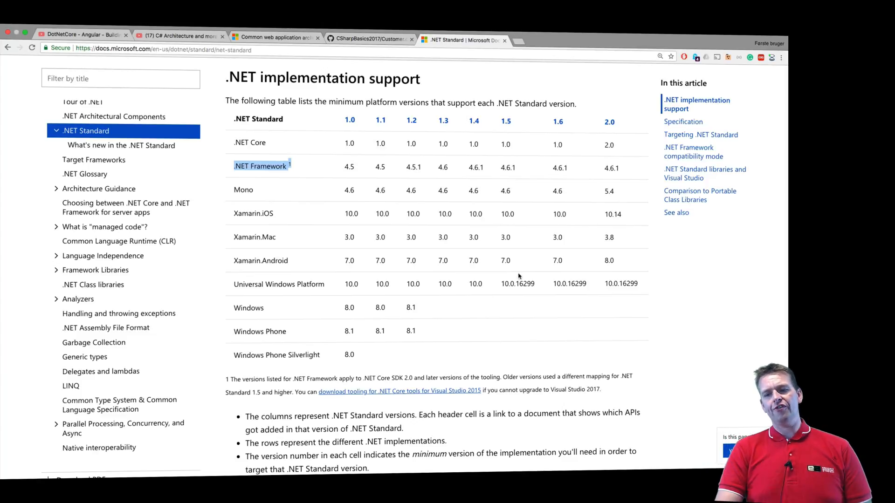
mouse_move(294, 196)
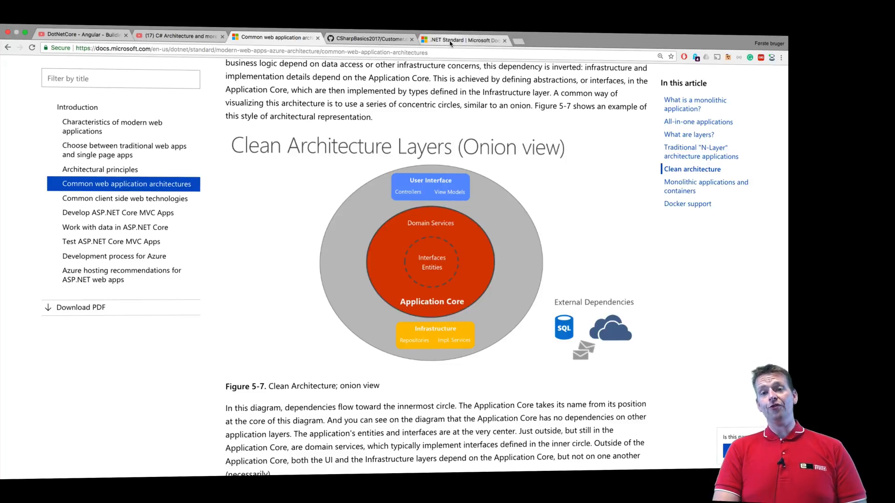
click(462, 40)
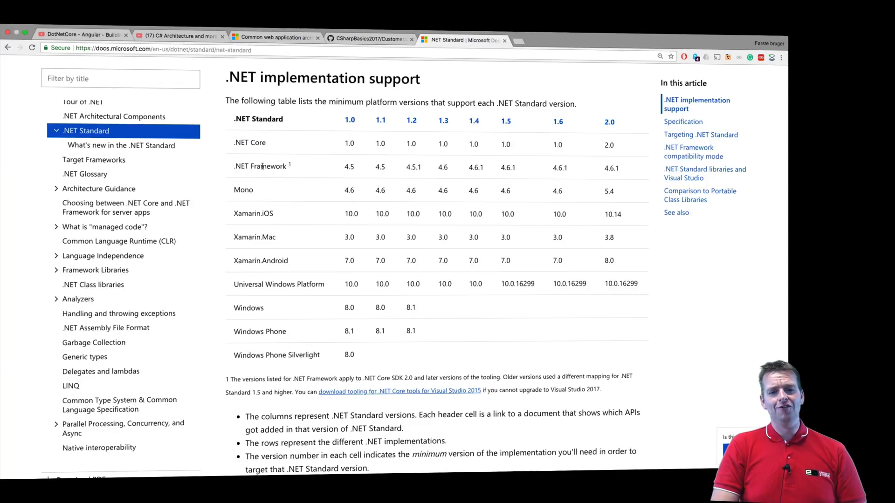
mouse_move(258, 224)
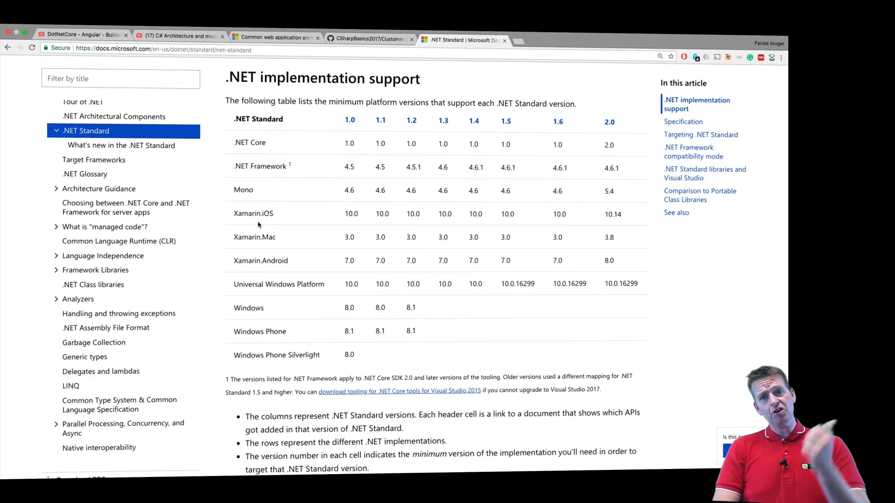
double_click(243, 189)
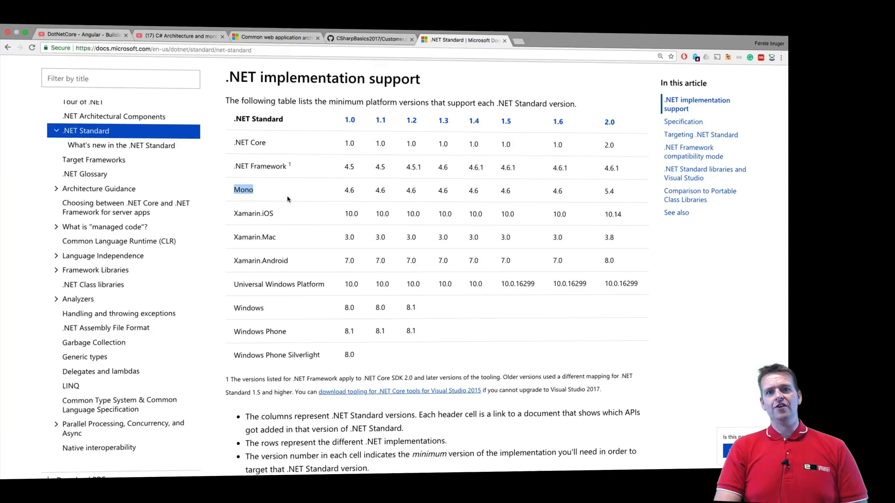
mouse_move(292, 209)
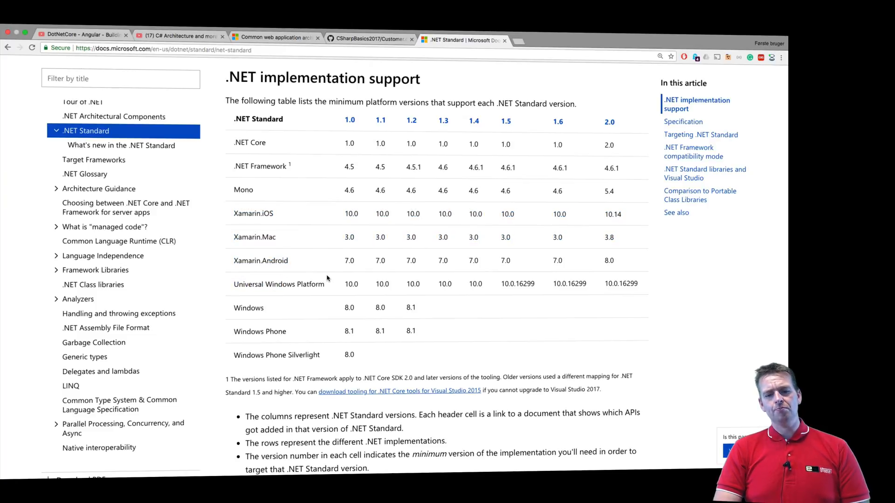
- Highlight the Universal Windows Platform row and the word Standard in the table
double_click(278, 284)
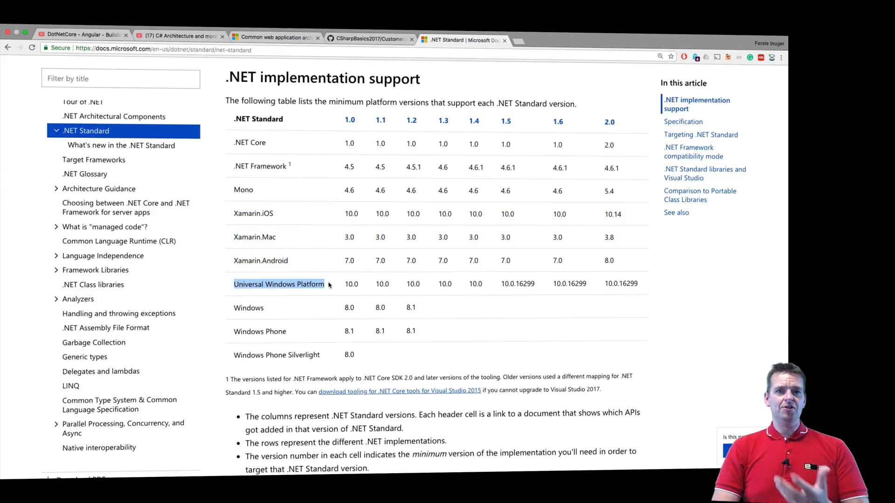
scroll(down, 3)
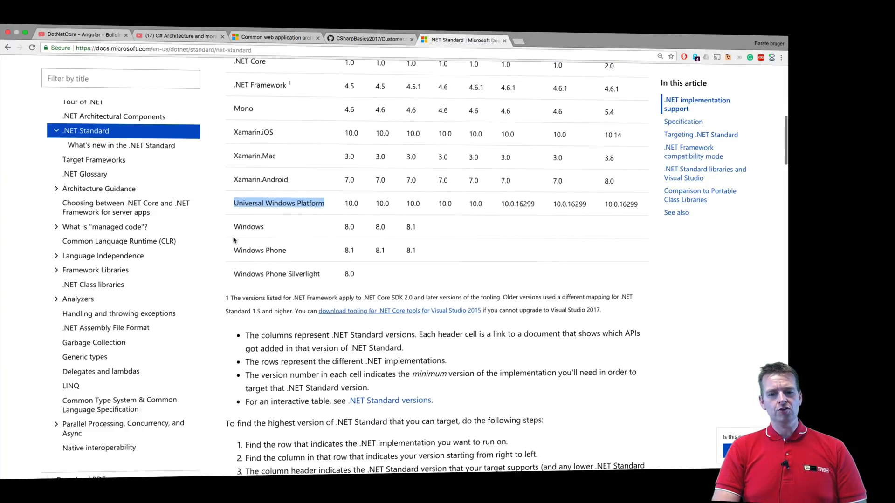
mouse_move(351, 269)
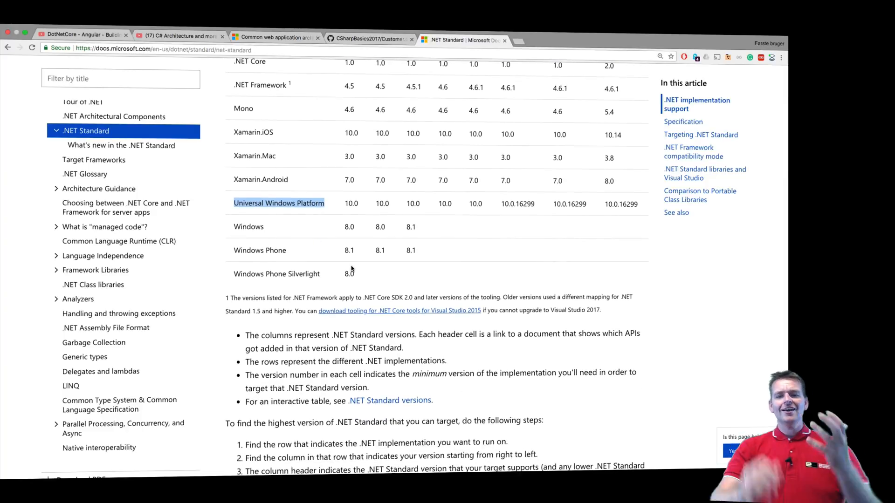
scroll(up, 3)
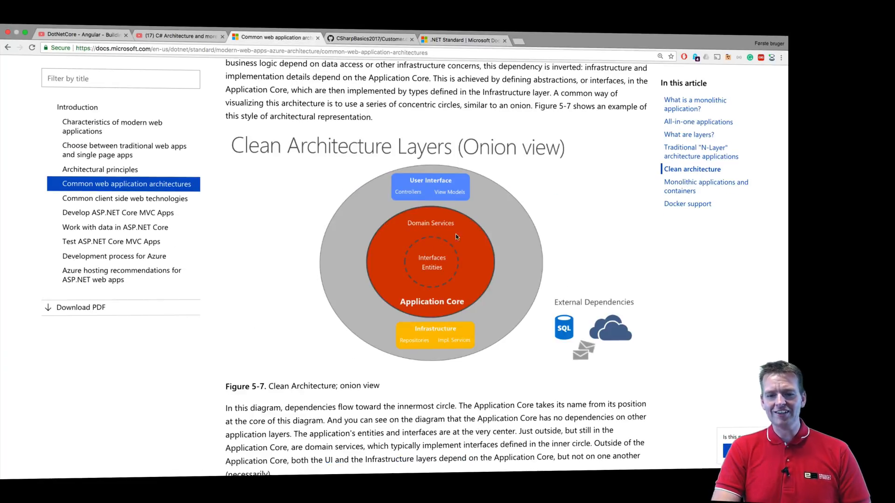
mouse_move(457, 73)
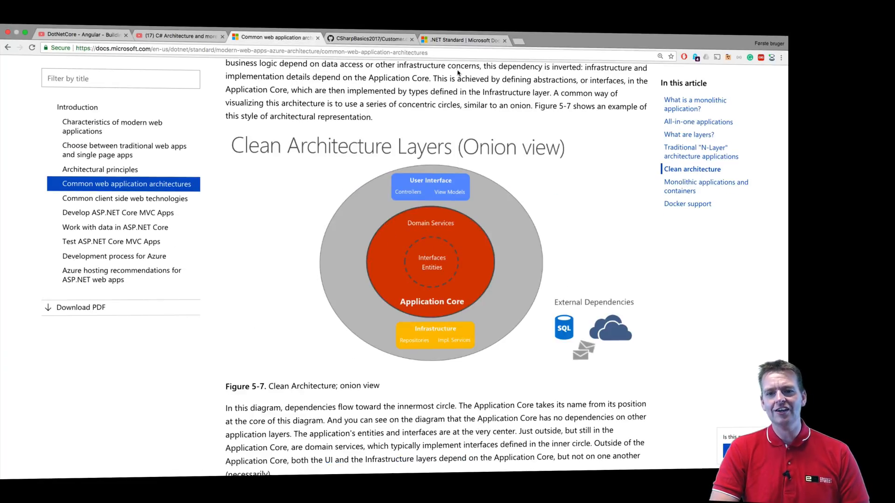
click(462, 40)
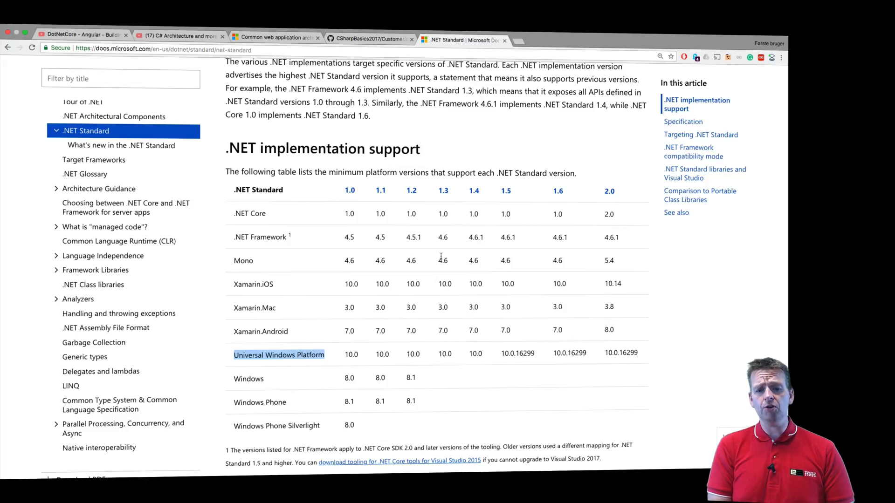
double_click(249, 213)
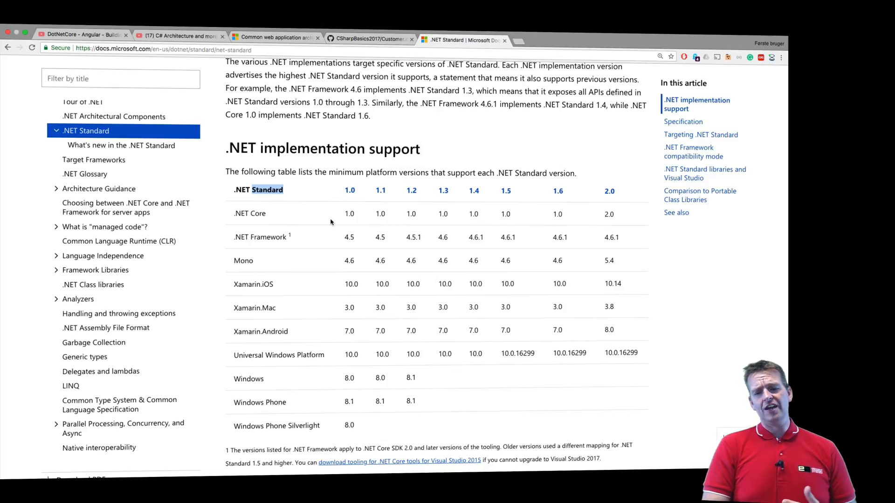
double_click(249, 213)
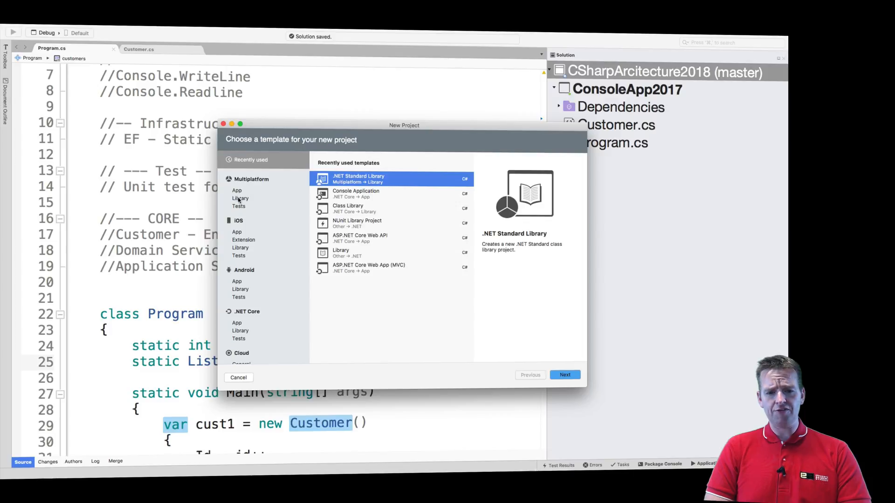
- Choose Multiplatform > Library > .NET Standard Library, keeping .NET Standard 2.0
click(236, 190)
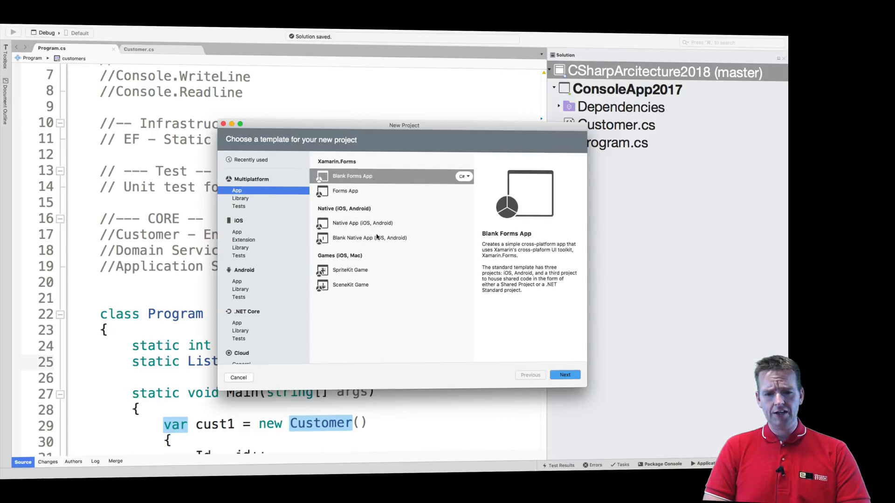
click(239, 206)
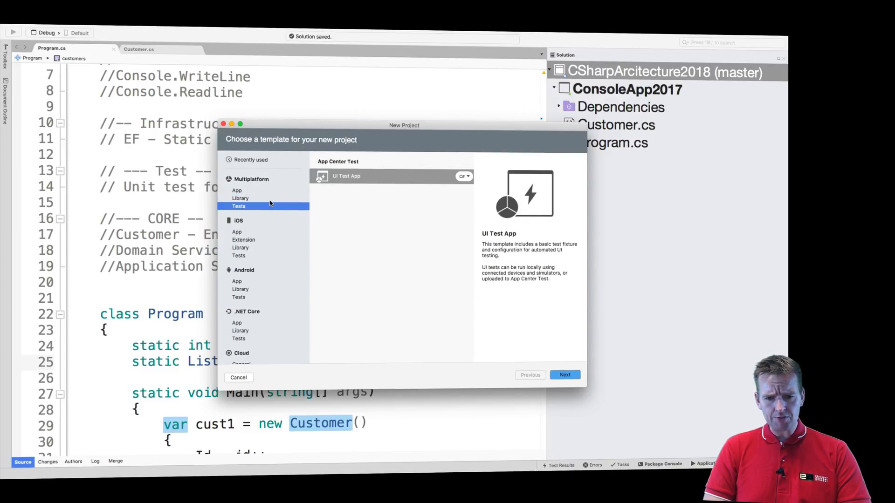
click(240, 198)
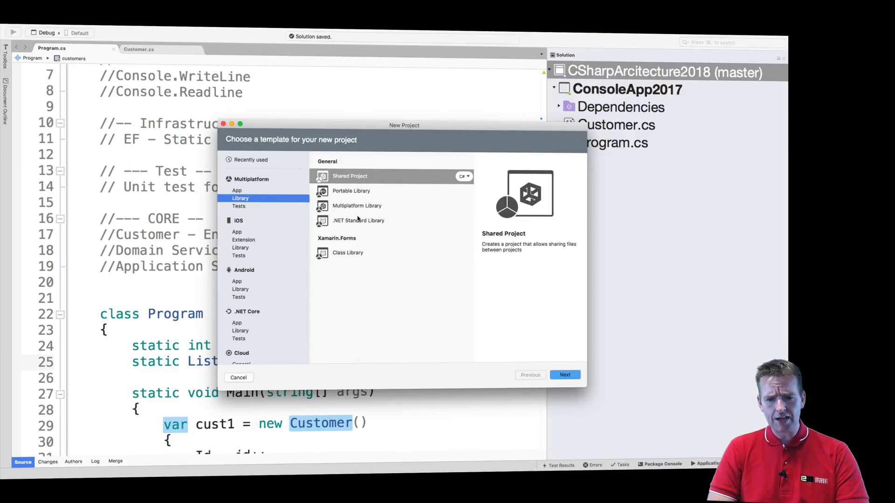
click(564, 374)
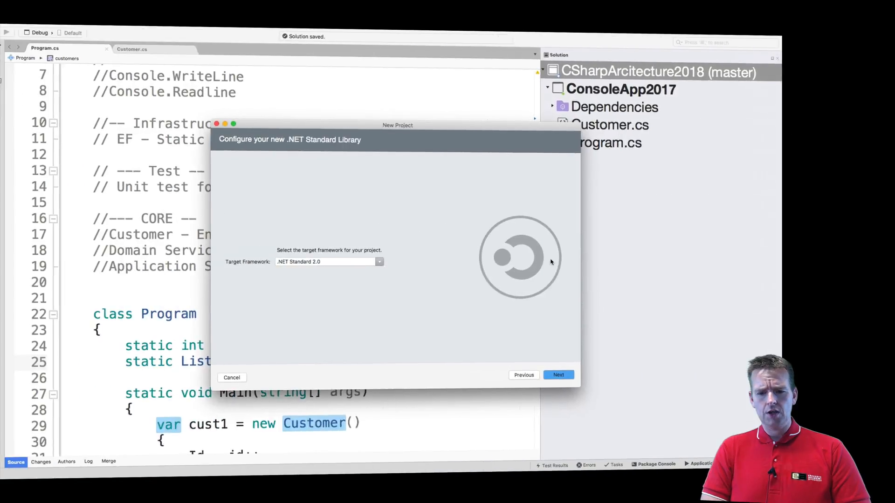
click(558, 374)
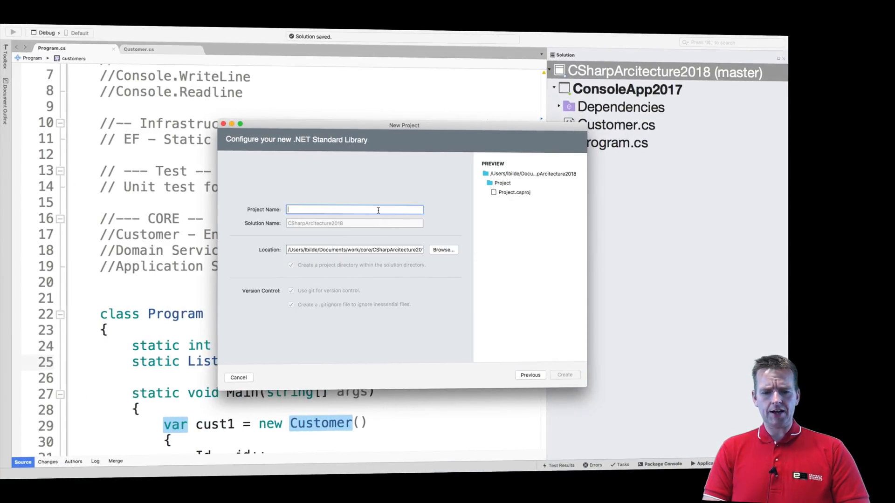
- Name the new project CustomerApp.Core.Entity
text(Customer)
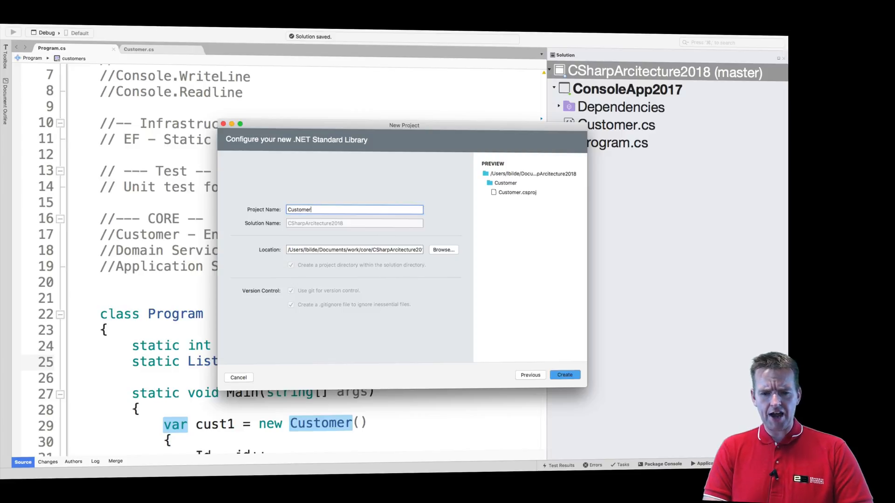
text(App.Core.)
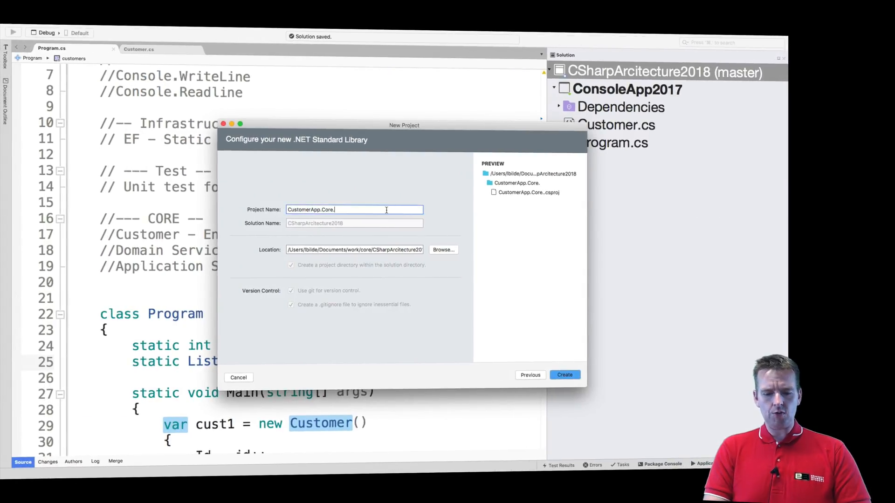
text(Entity)
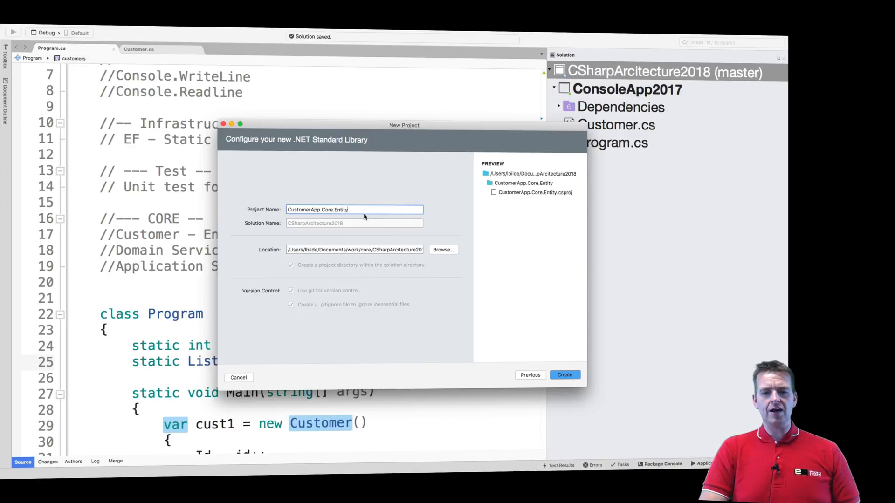
double_click(341, 210)
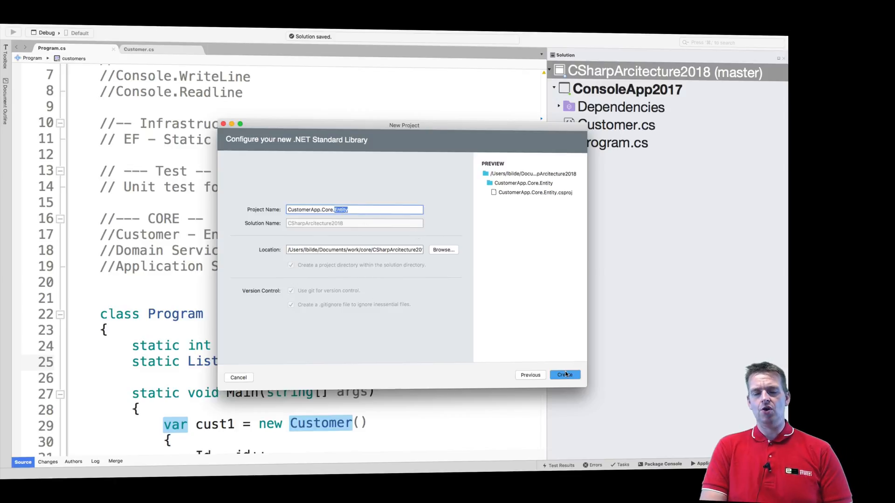
- Create the CustomerApp.Core.Entity project and select its default Class1.cs for deletion
click(564, 375)
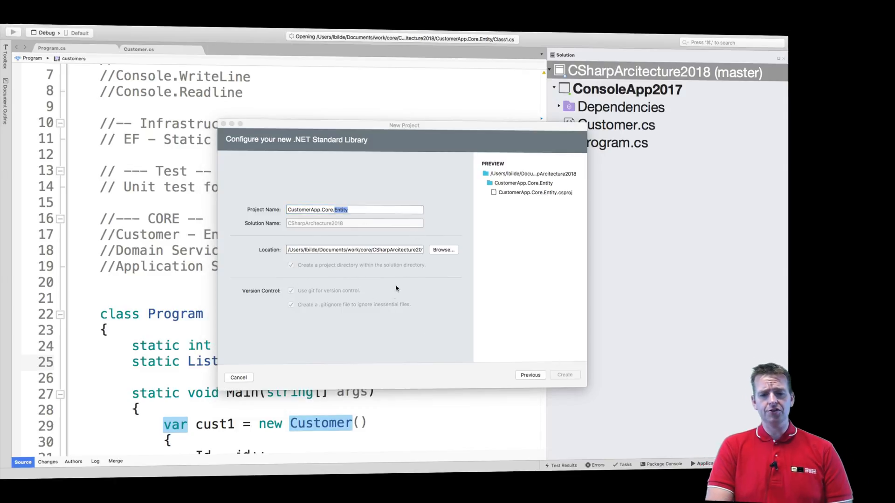
click(564, 374)
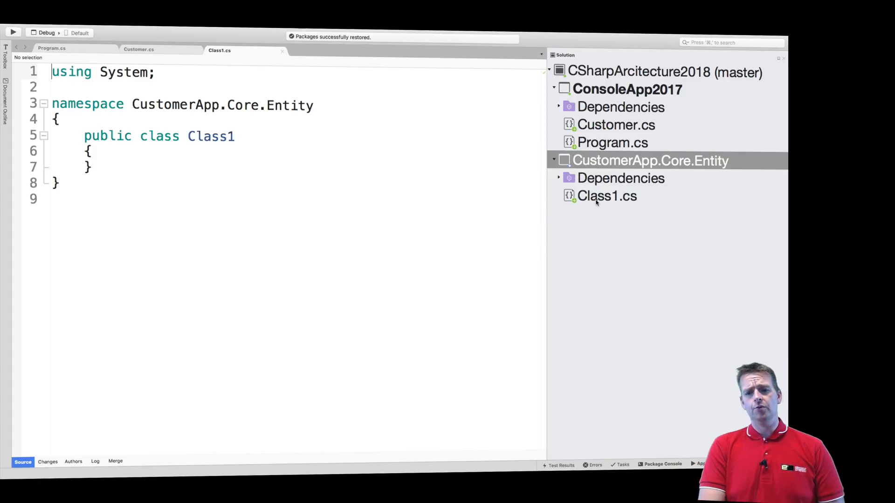
click(606, 195)
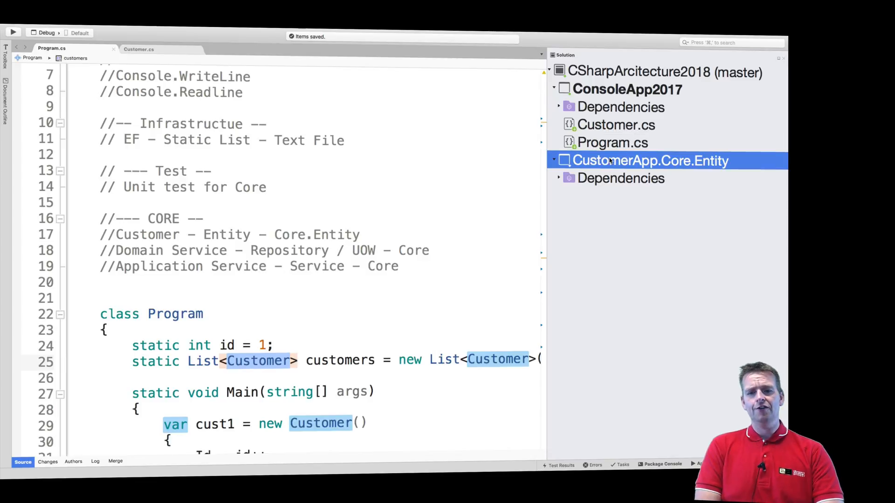
- Add an Empty Class file named Customer to the CustomerApp.Core.Entity project
right_click(649, 160)
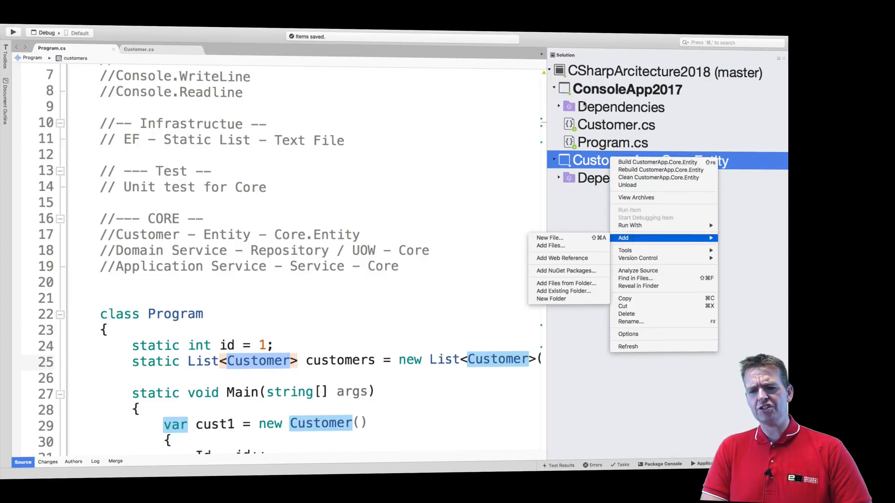
mouse_move(659, 211)
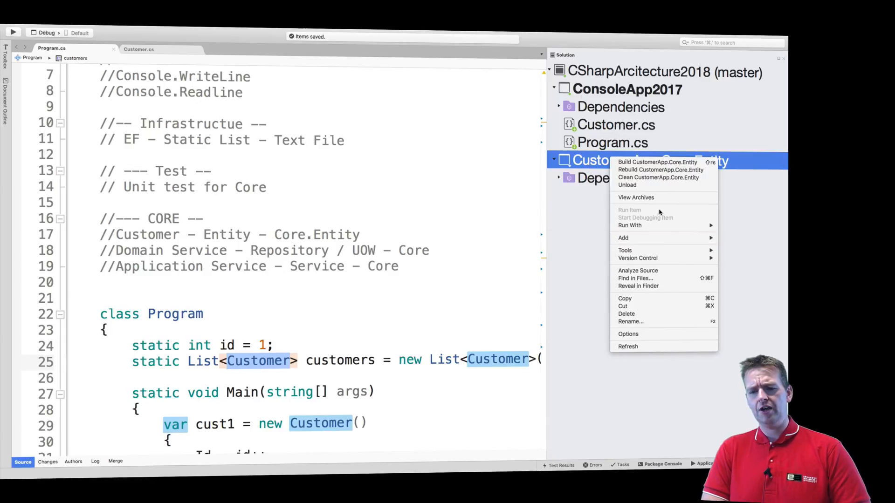
click(623, 238)
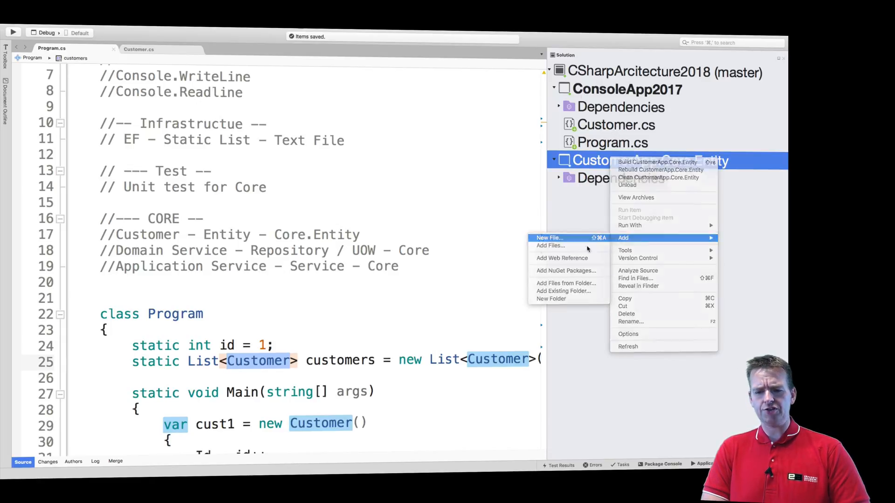
click(549, 238)
text(Cust)
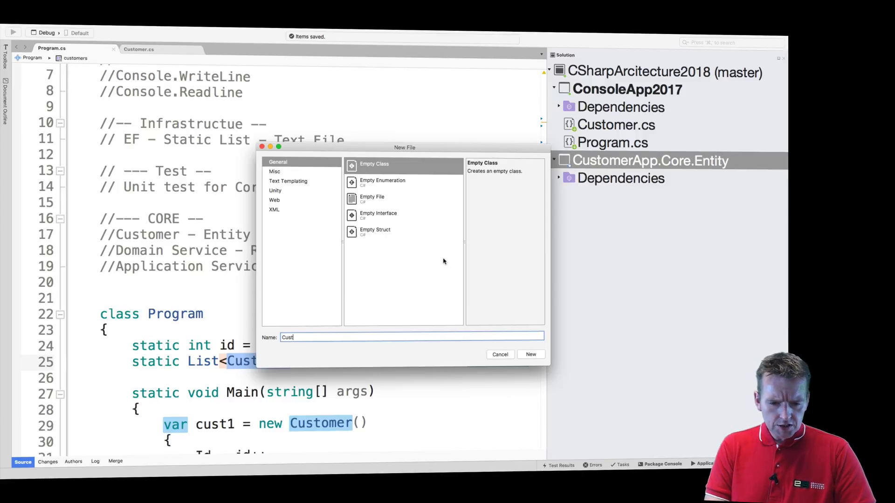
text(omer)
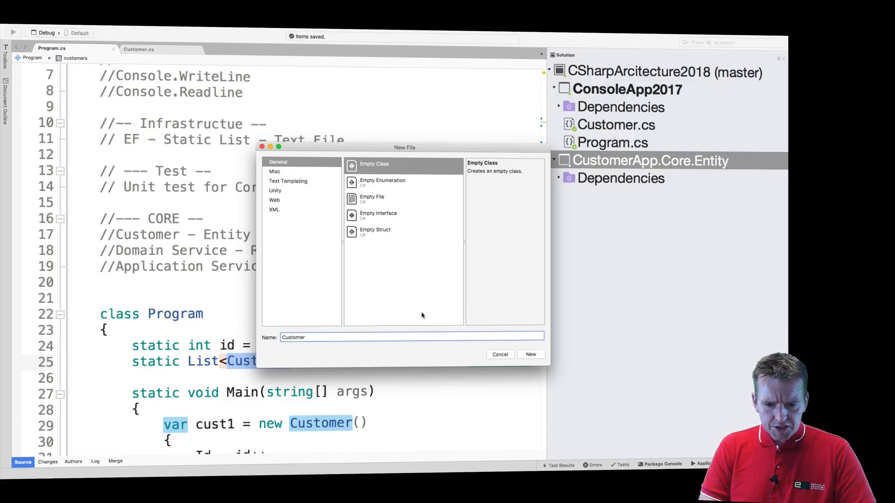
click(530, 354)
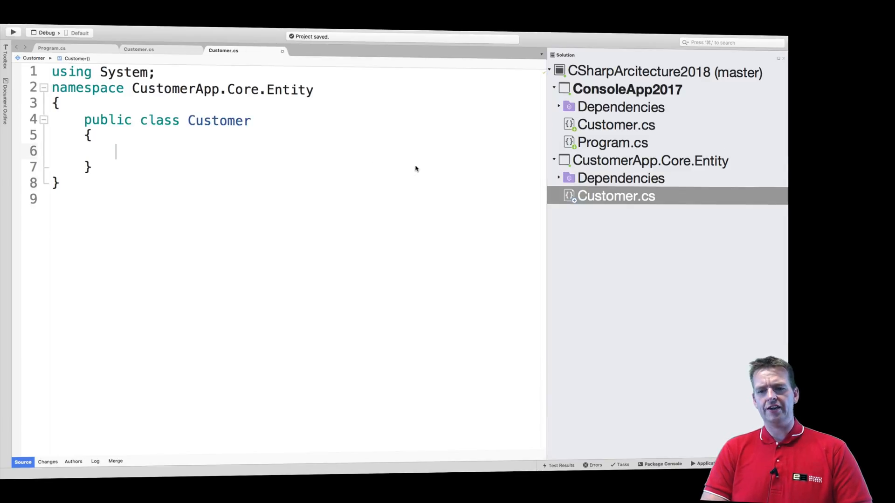
- Write Id, FirstName, LastName and Address properties, delete 'using System;', and collapse the project
click(138, 49)
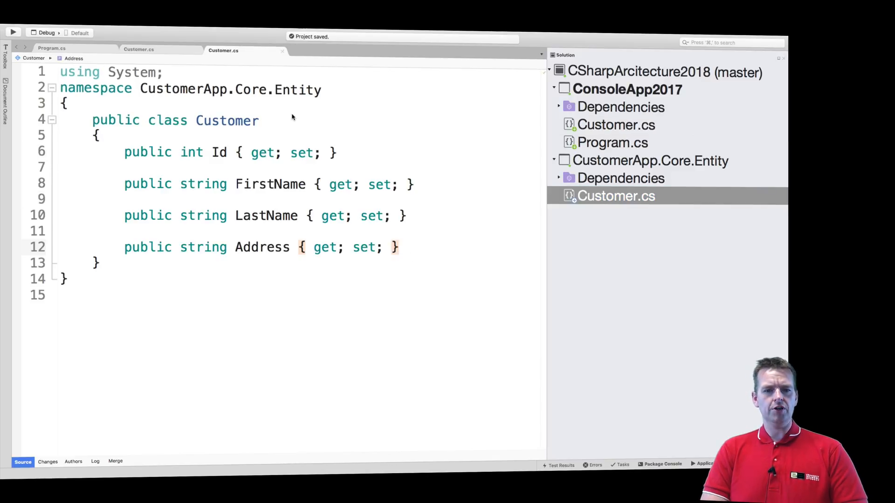
double_click(111, 72)
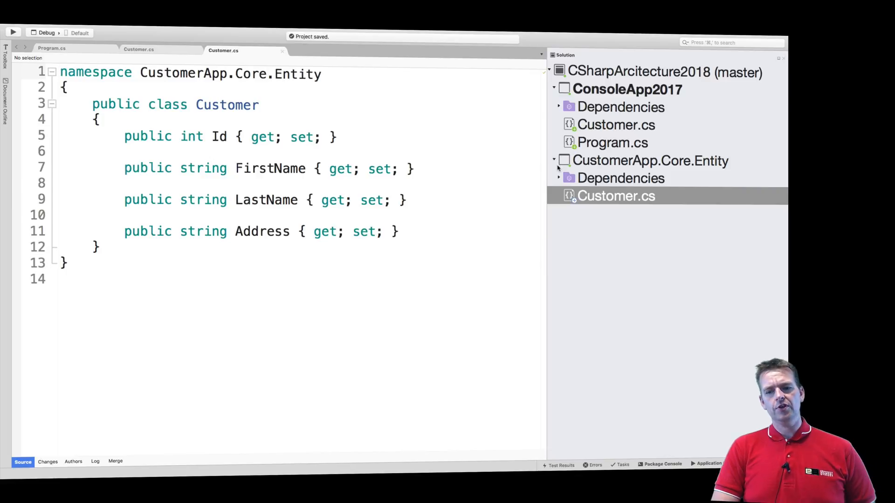
click(553, 160)
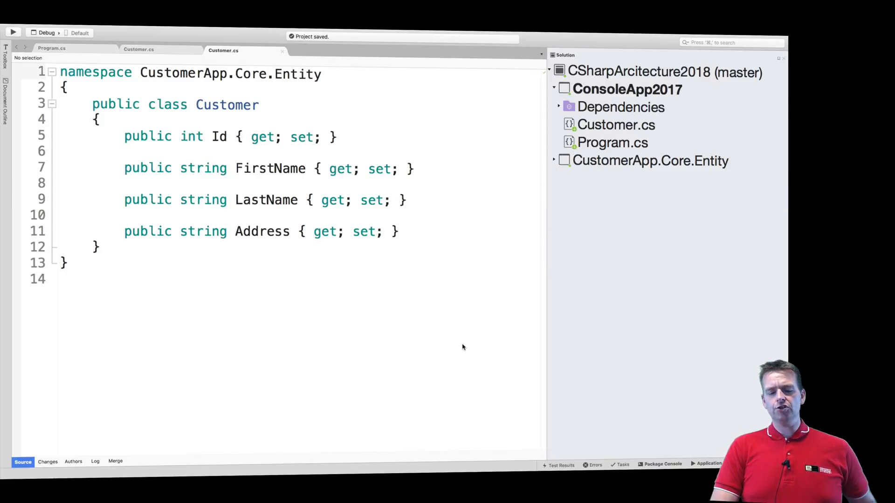